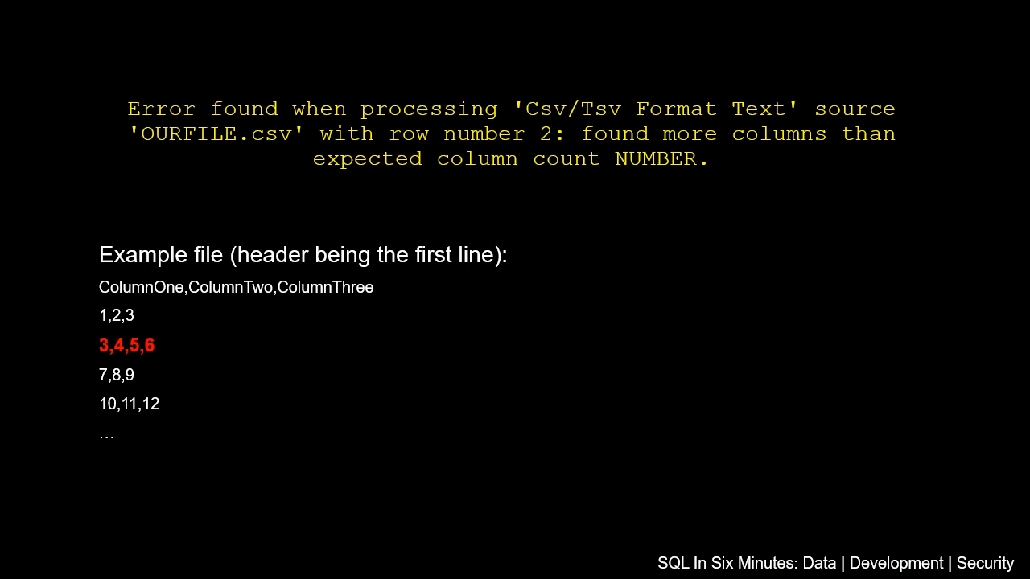
mouse_move(163, 342)
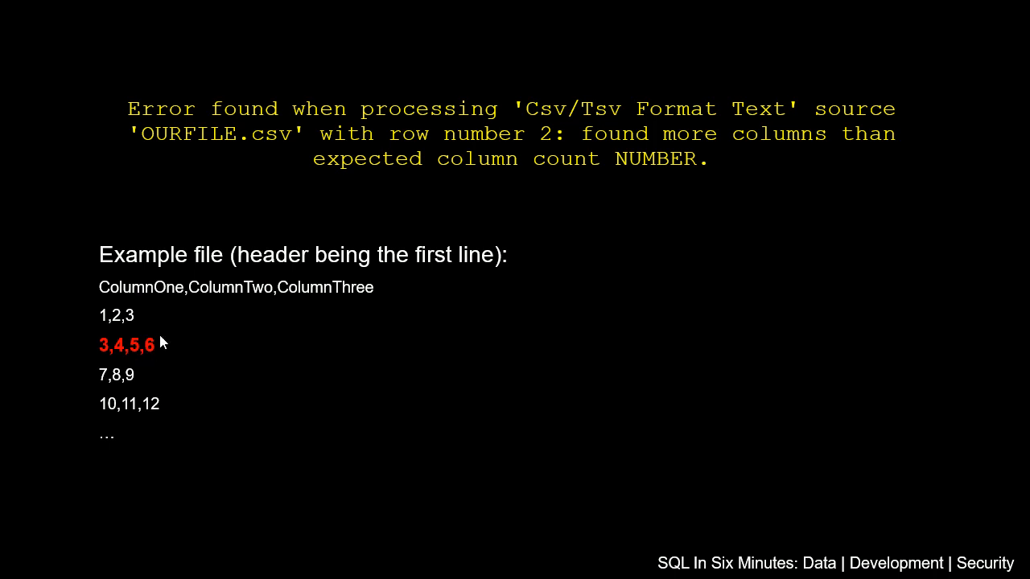
mouse_move(119, 293)
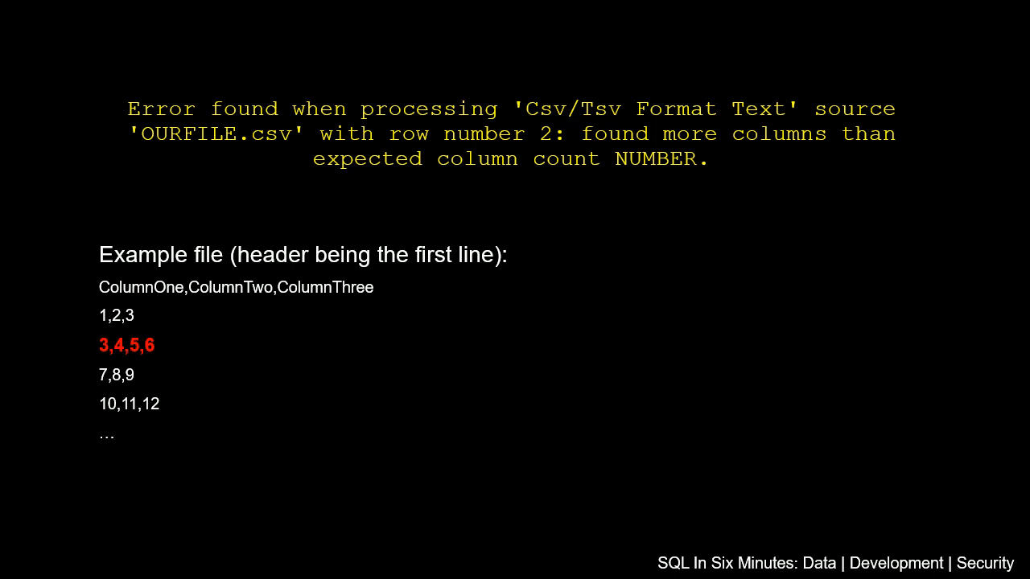
mouse_move(106, 325)
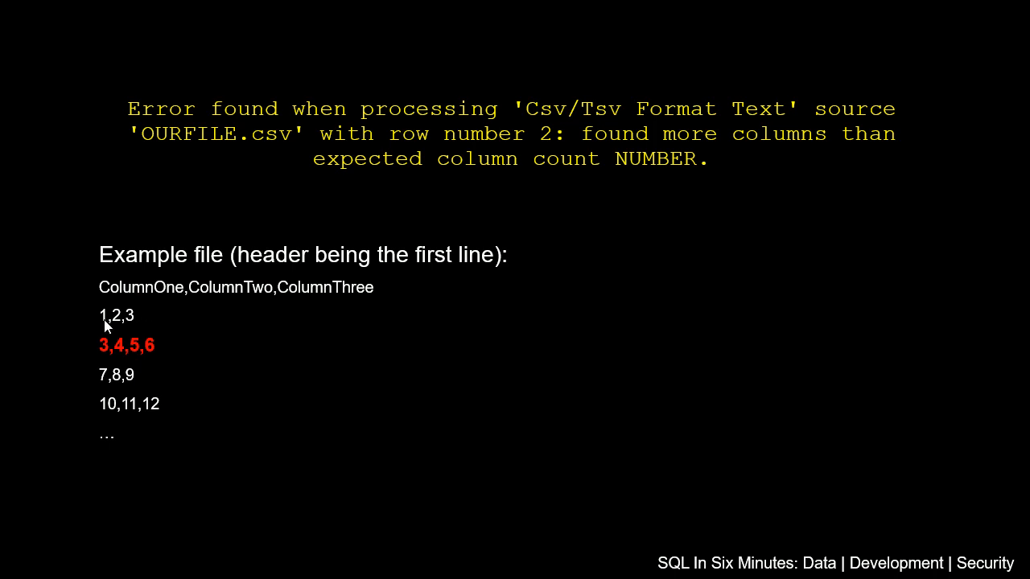
mouse_move(132, 316)
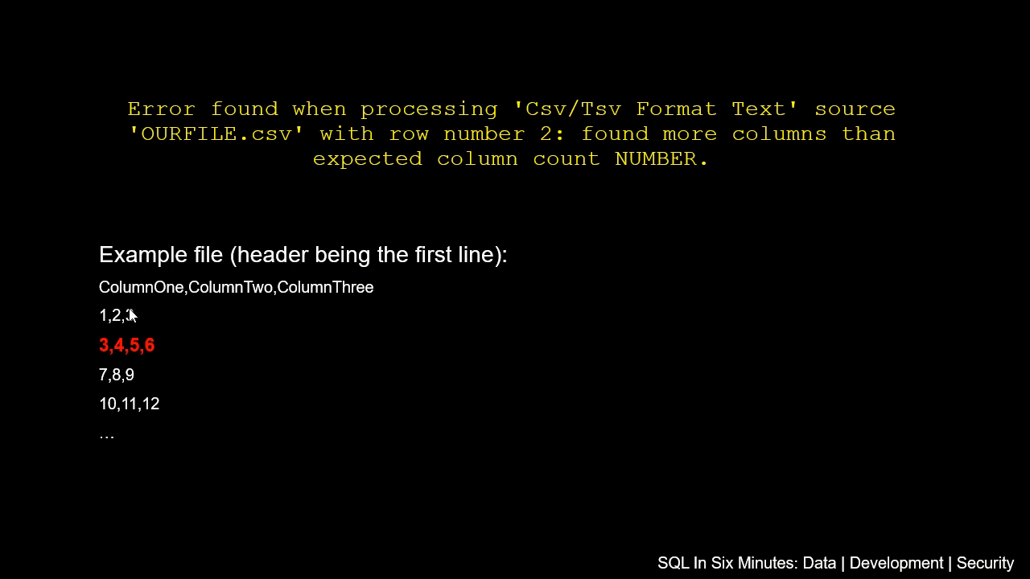
mouse_move(122, 303)
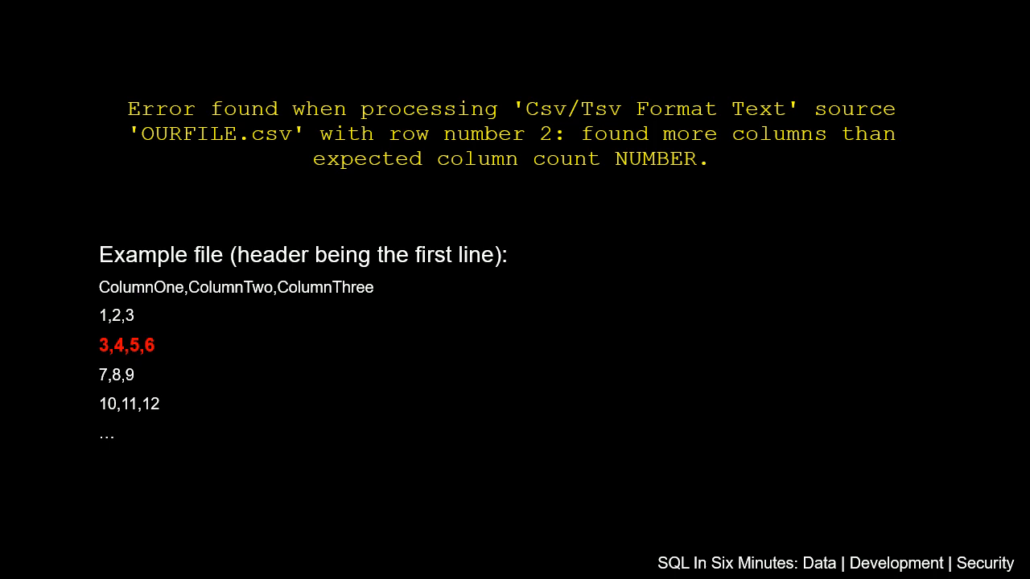
mouse_move(111, 299)
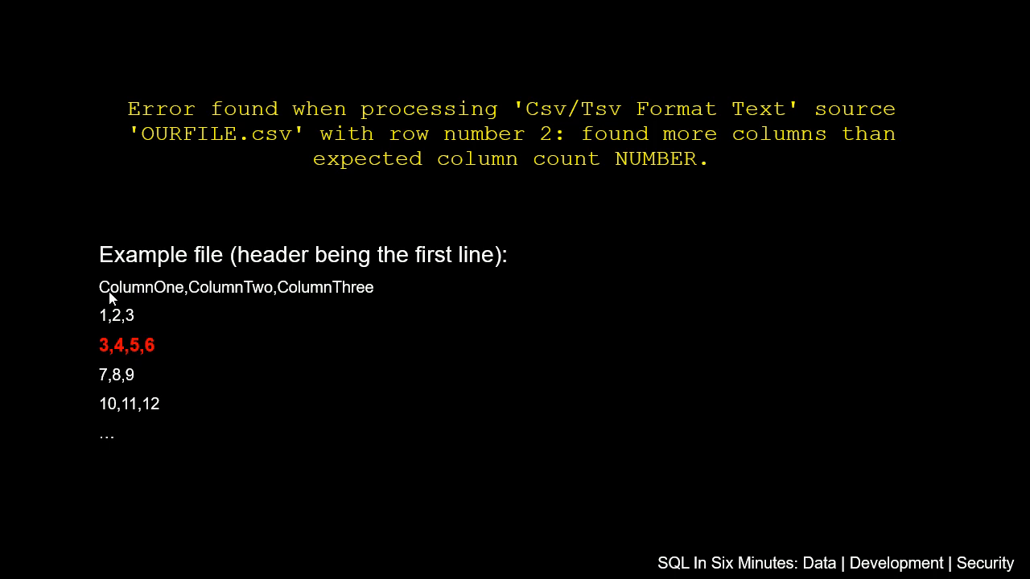
mouse_move(119, 332)
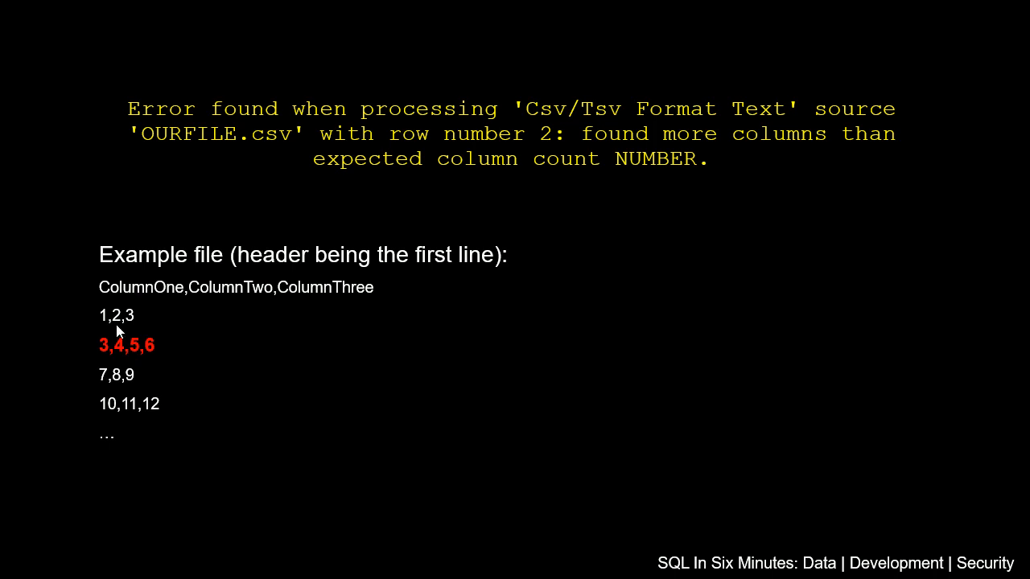
mouse_move(115, 325)
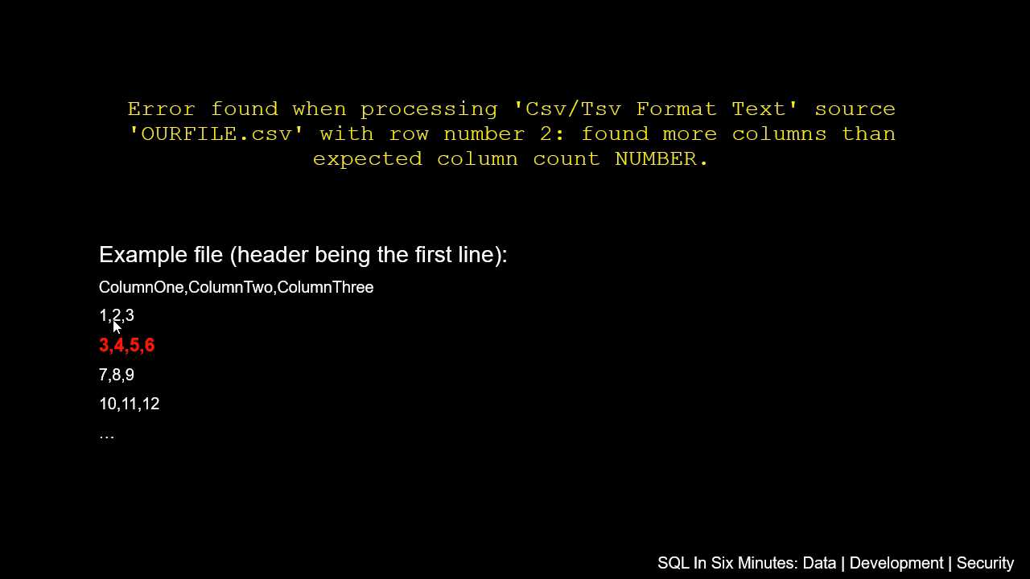
mouse_move(132, 293)
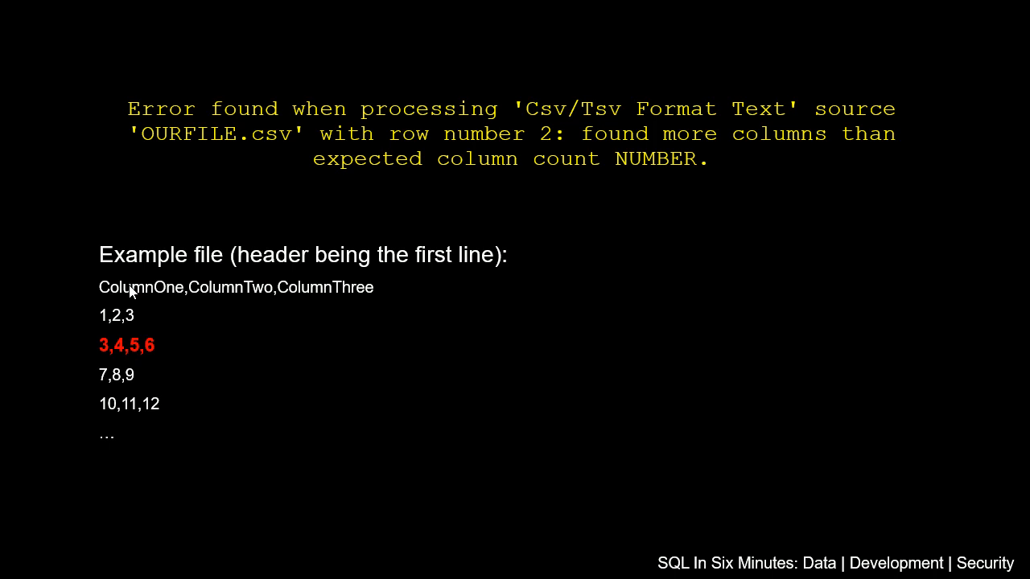
mouse_move(116, 344)
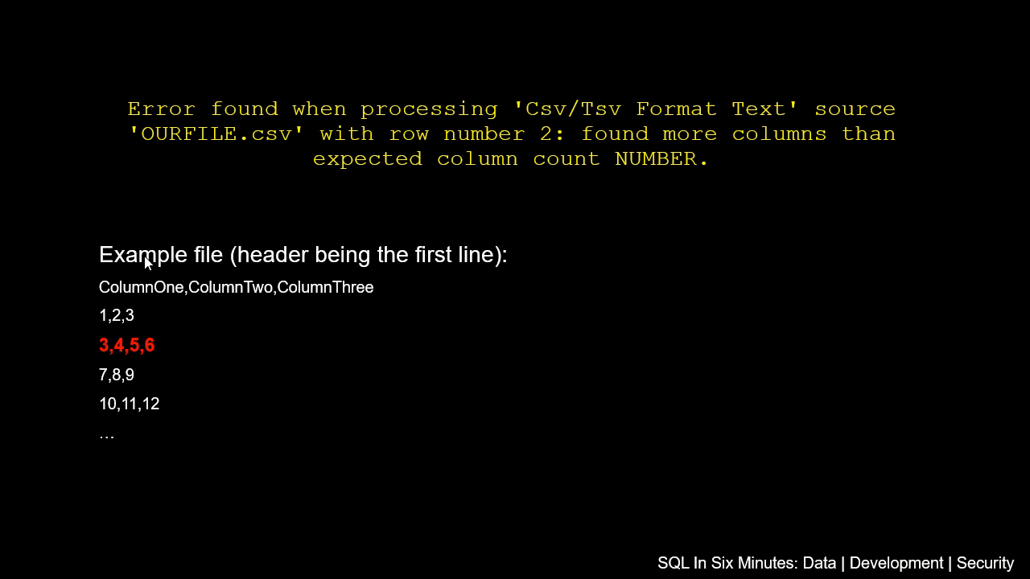
mouse_move(125, 377)
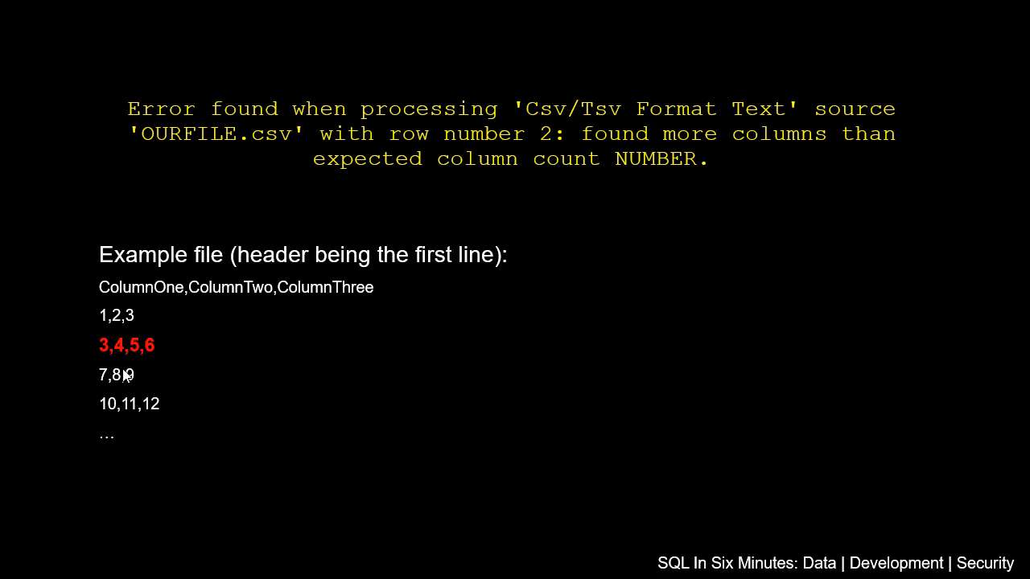
mouse_move(122, 383)
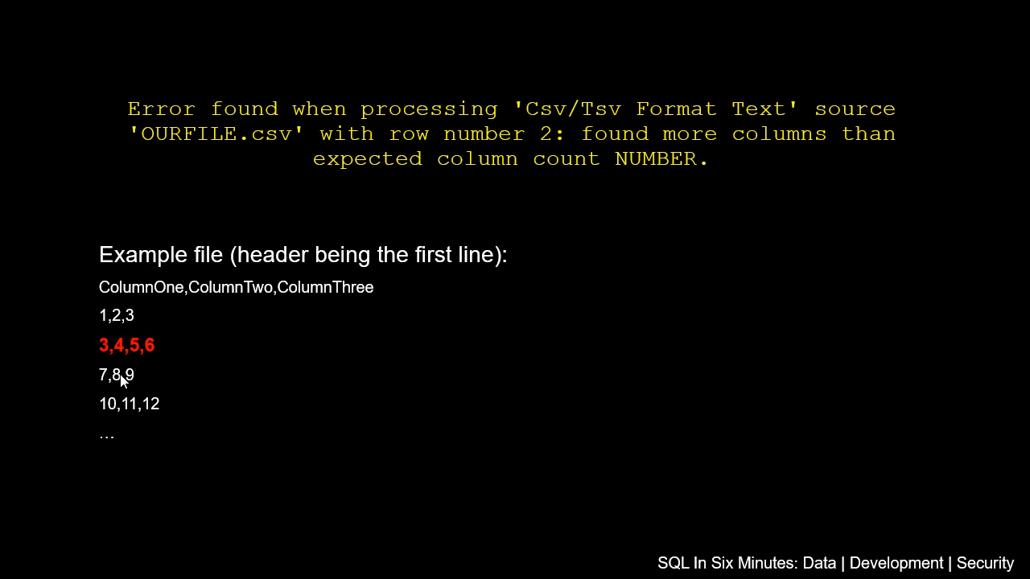
mouse_move(122, 354)
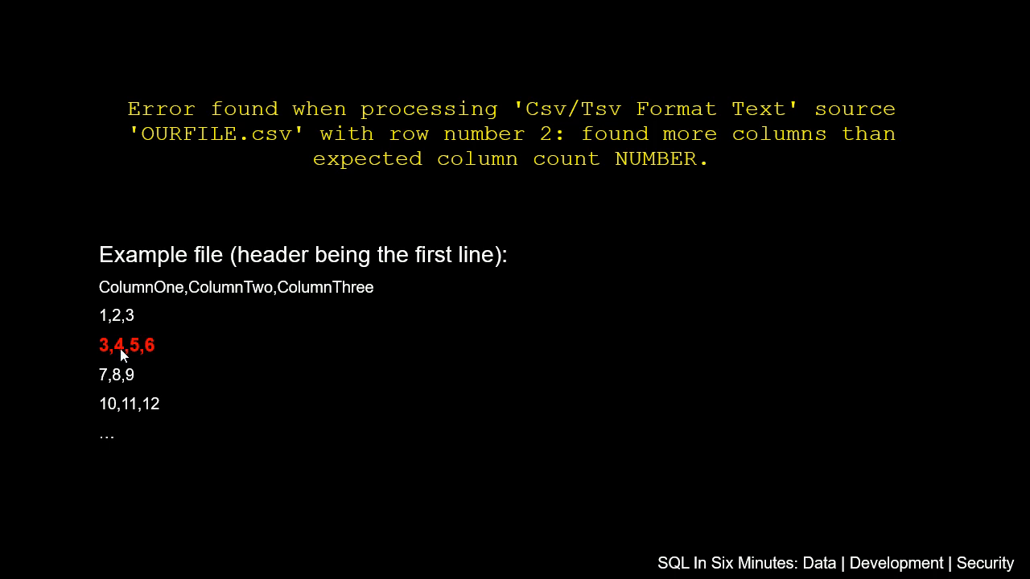
mouse_move(116, 437)
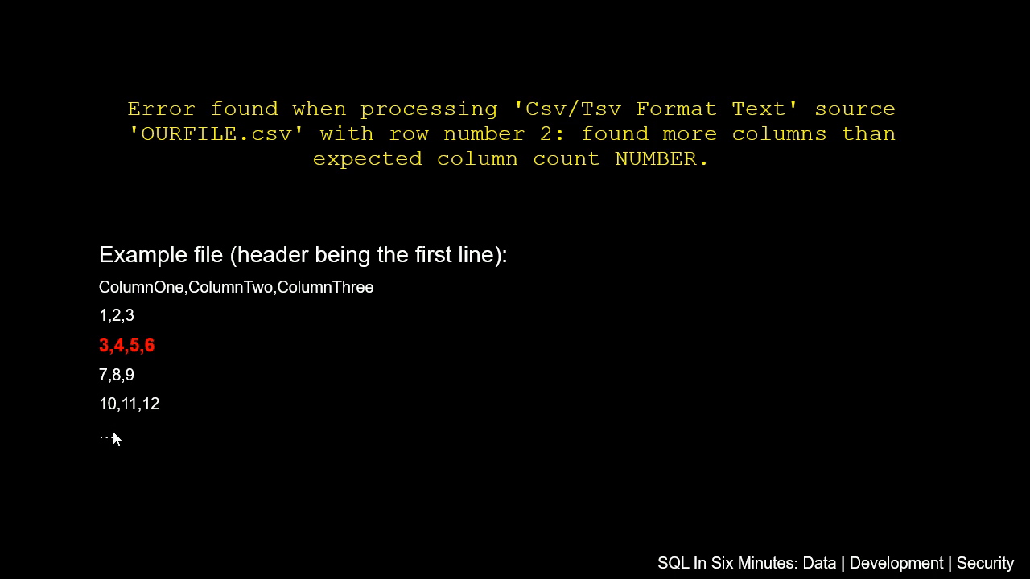
mouse_move(110, 454)
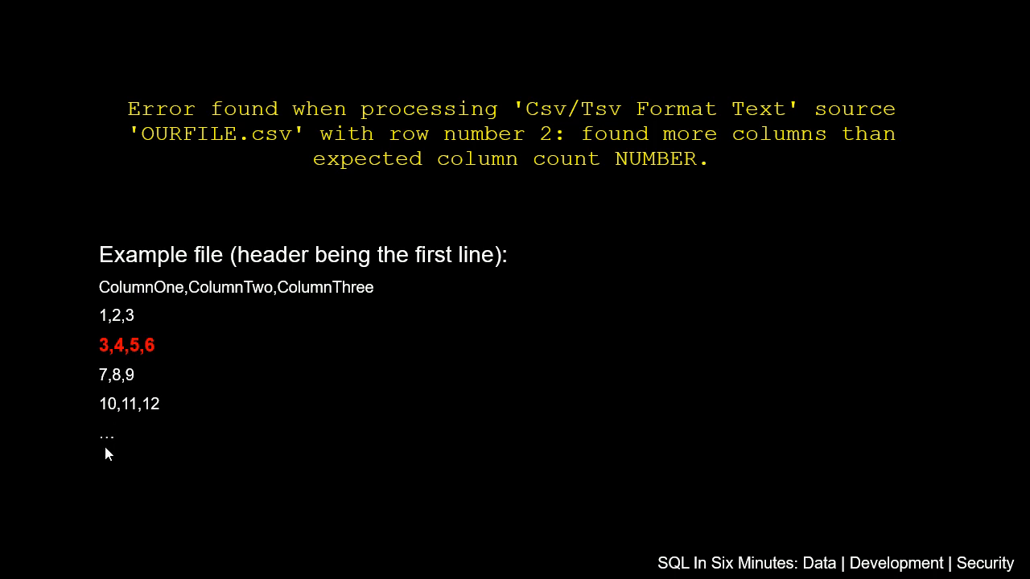